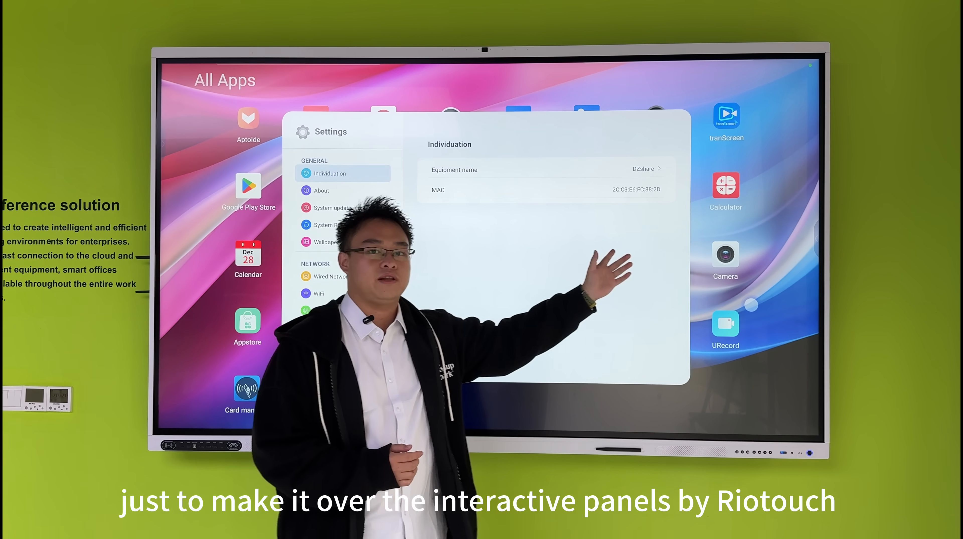
# - Browse the About, System update and System Reset pages in turn
pyautogui.click(319, 189)
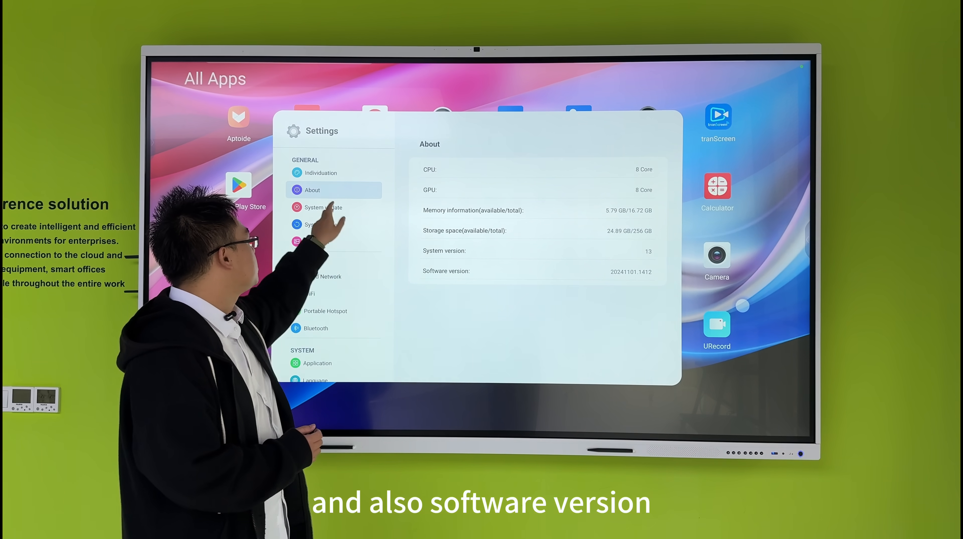
pyautogui.click(323, 207)
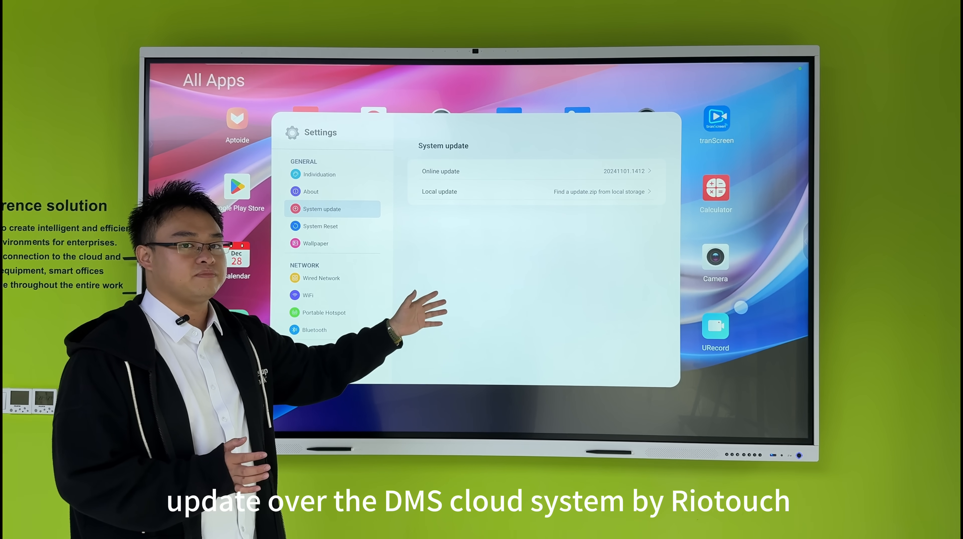
pyautogui.click(320, 225)
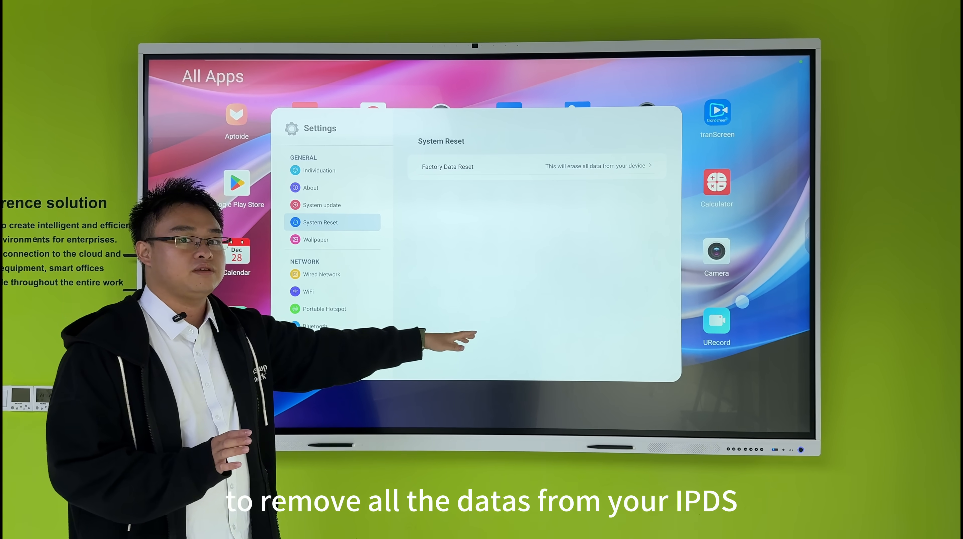
# - Apply the lake landscape thumbnail as the panel's wallpaper
pyautogui.click(315, 239)
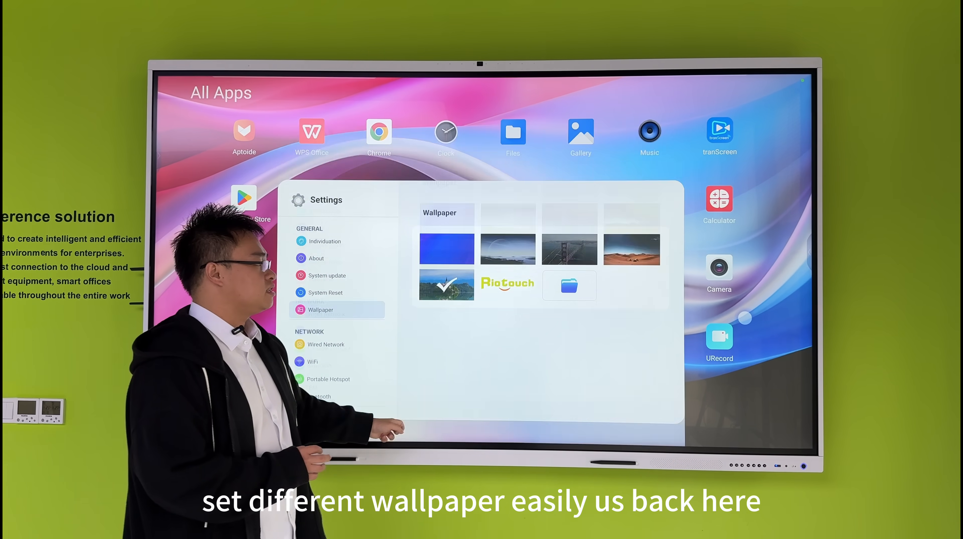
pyautogui.click(327, 241)
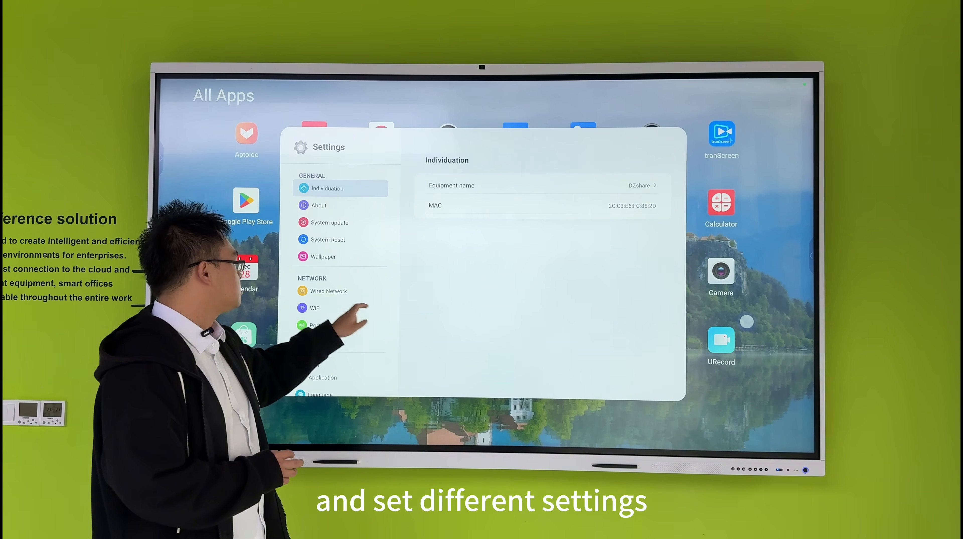
# - View the wired network details, then the Bluetooth page with its switch off
pyautogui.click(327, 291)
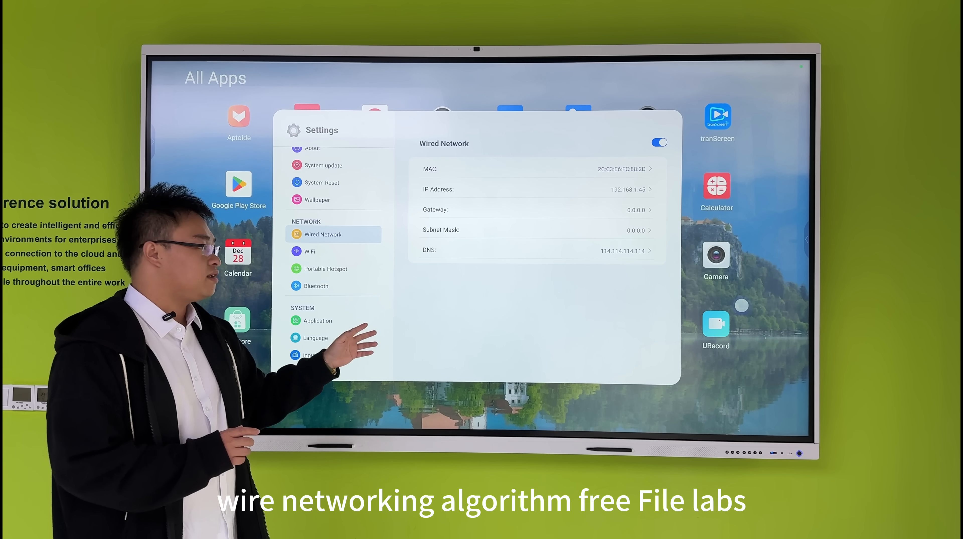
pyautogui.click(325, 268)
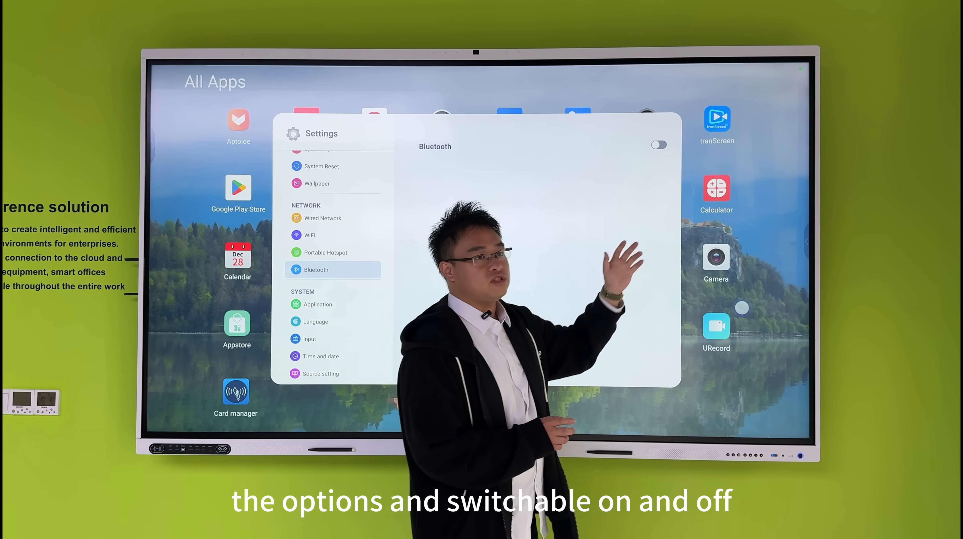
pyautogui.scroll(-3)
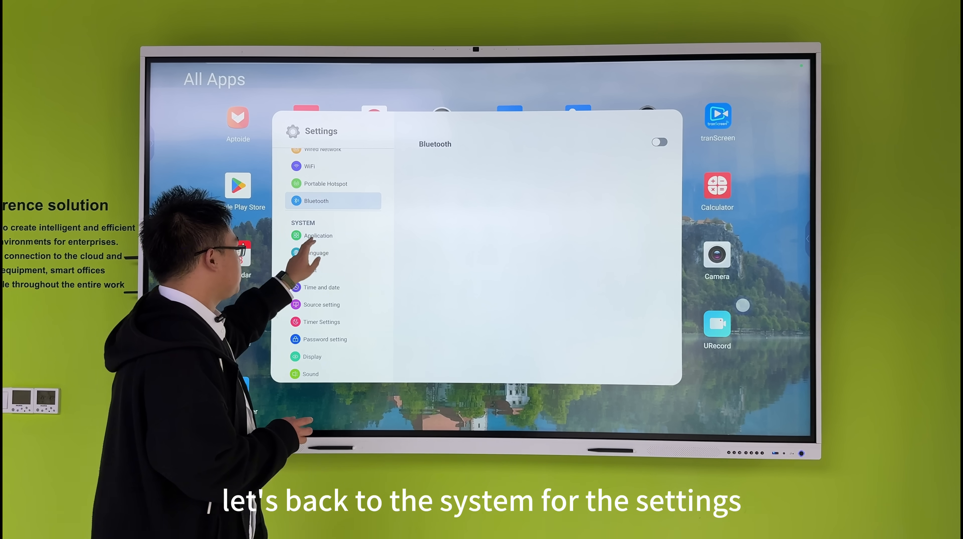
# - Browse through the installed applications list under SYSTEM
pyautogui.click(317, 236)
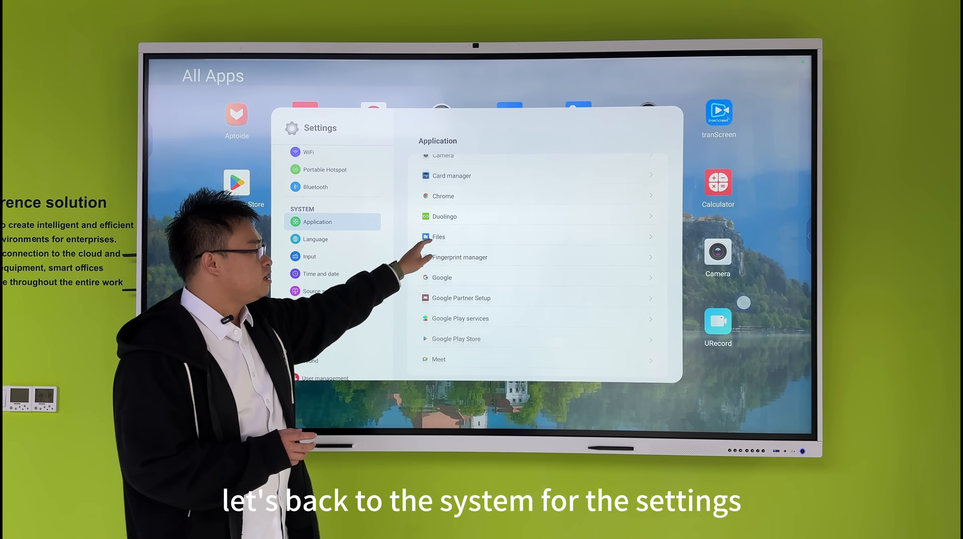
pyautogui.scroll(-3)
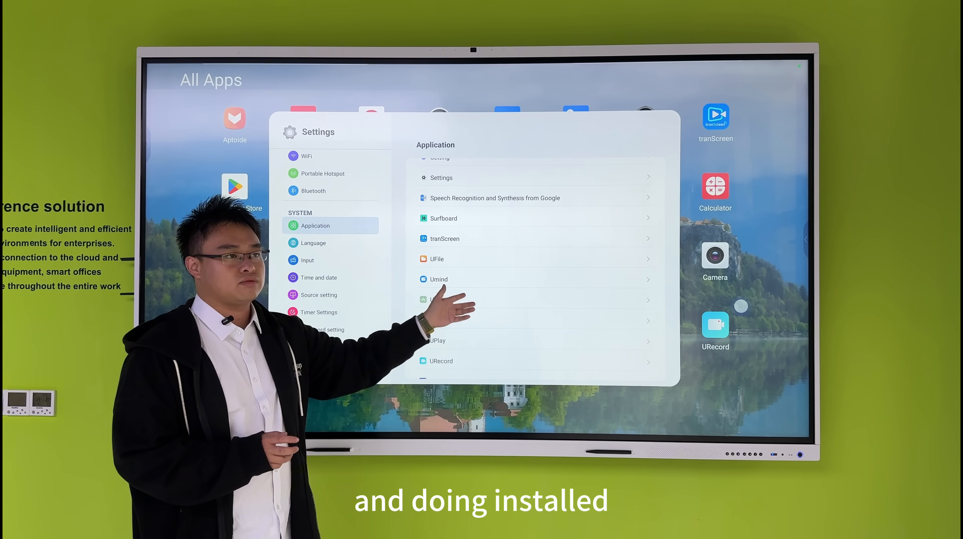
pyautogui.scroll(-3)
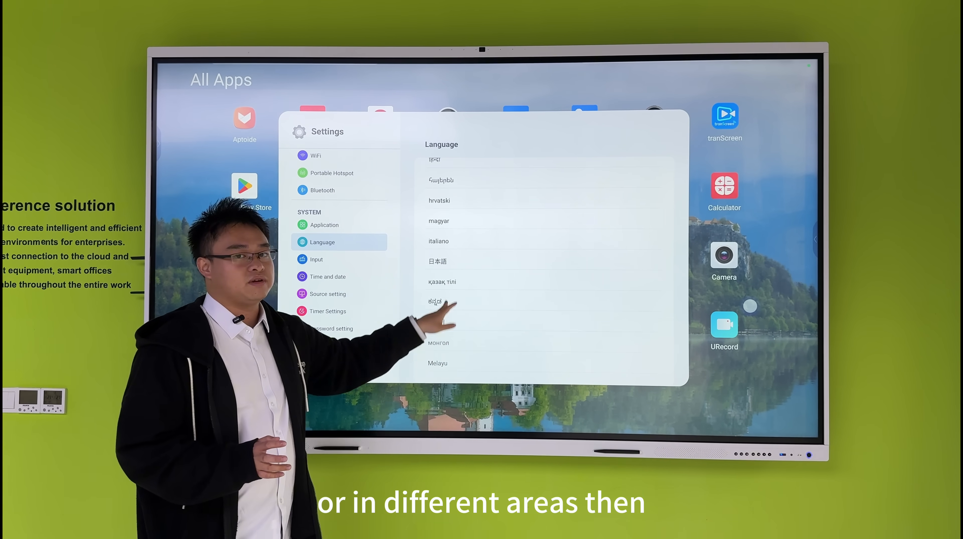
# - Reopen the Мова language choices and set the interface back to English
pyautogui.scroll(-3)
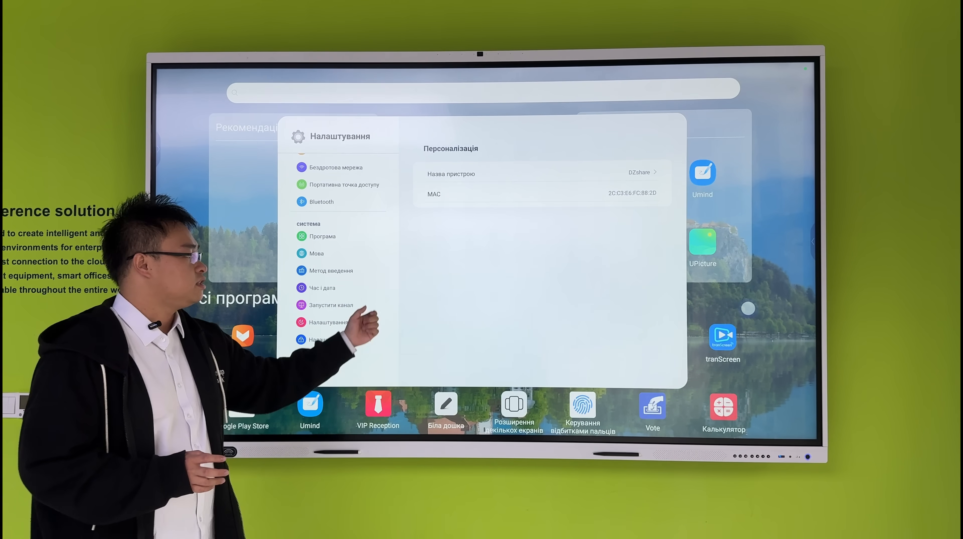
pyautogui.click(317, 253)
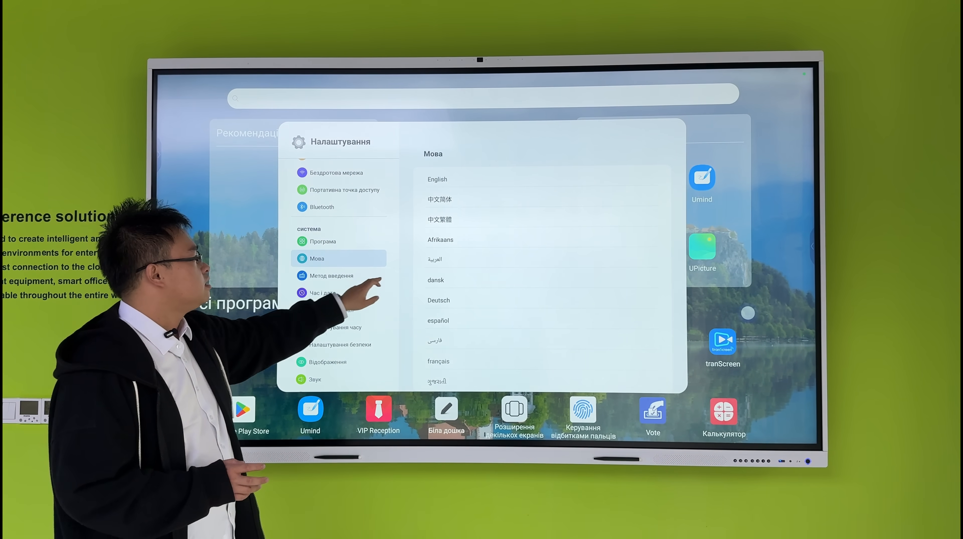
pyautogui.click(437, 178)
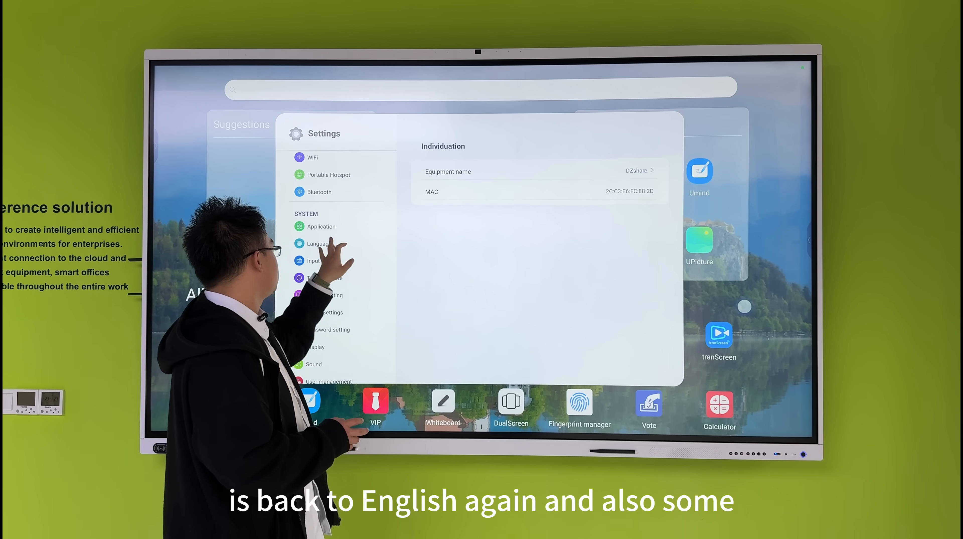
# - Browse the timezone list from Time and date, cancelling so Gulf Standard Time stays set
pyautogui.click(325, 277)
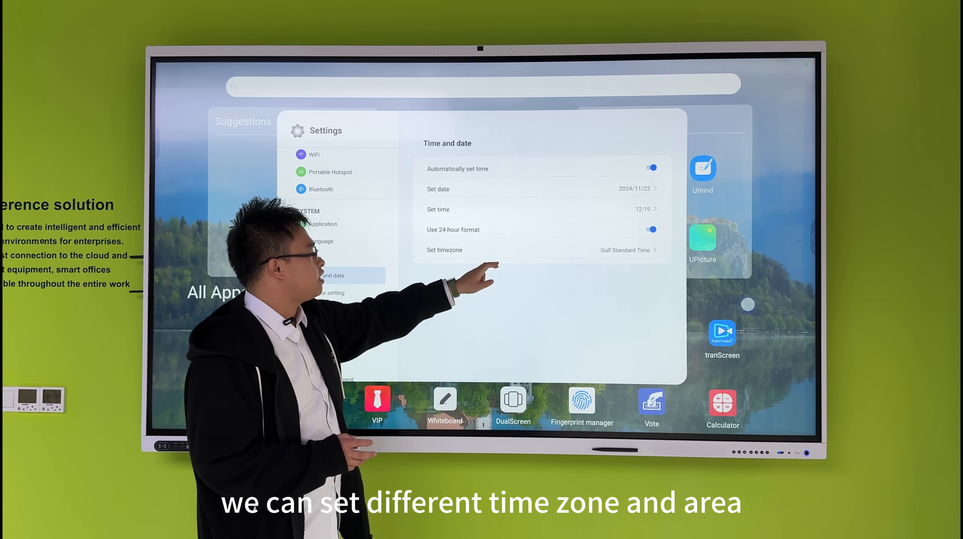
pyautogui.click(626, 250)
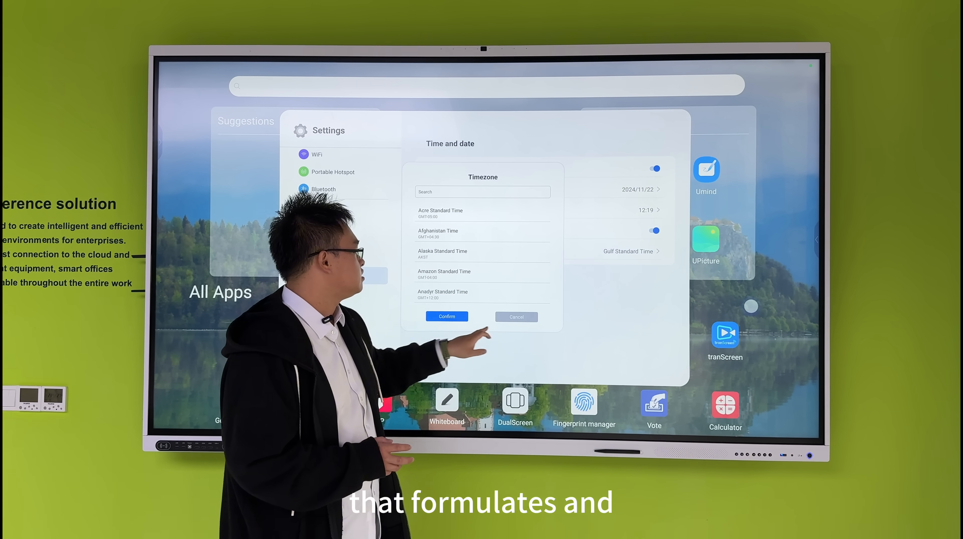
pyautogui.scroll(-3)
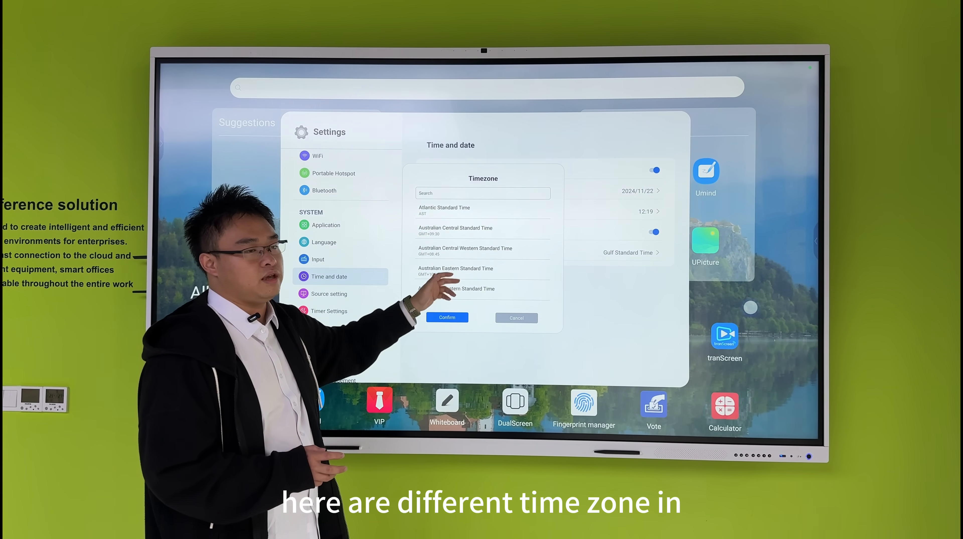
pyautogui.click(516, 317)
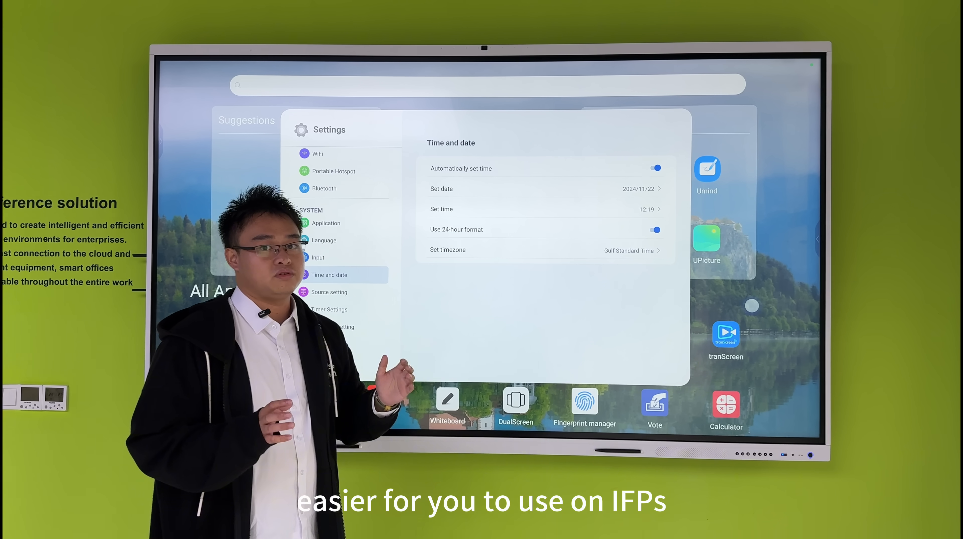
pyautogui.scroll(-3)
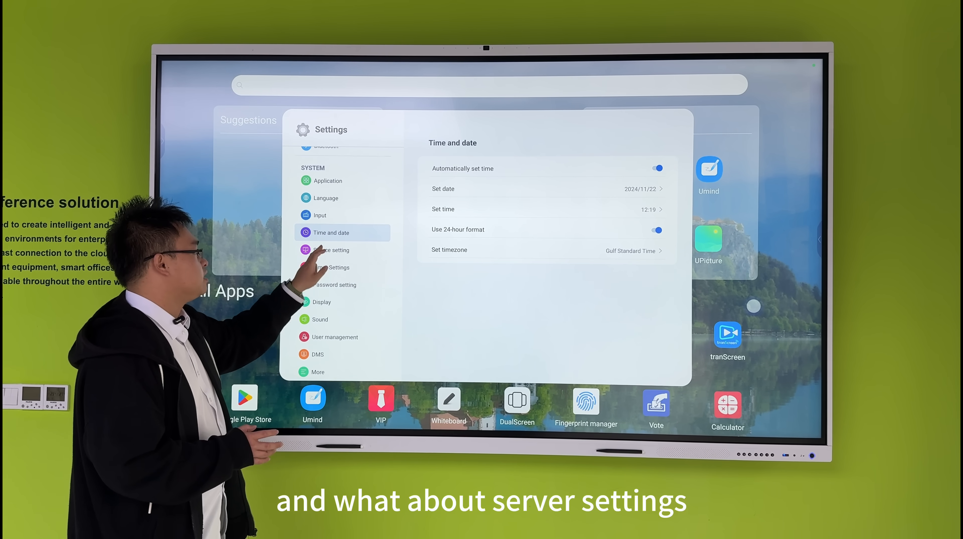
# - View Source setting, then Timer Settings, leaving automatic sleep time at 5 minutes
pyautogui.click(330, 250)
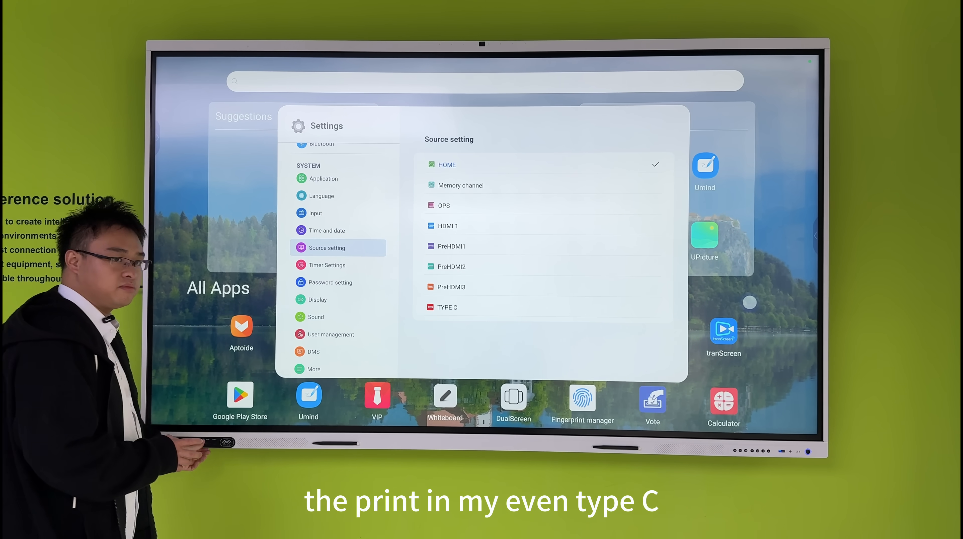
pyautogui.click(327, 264)
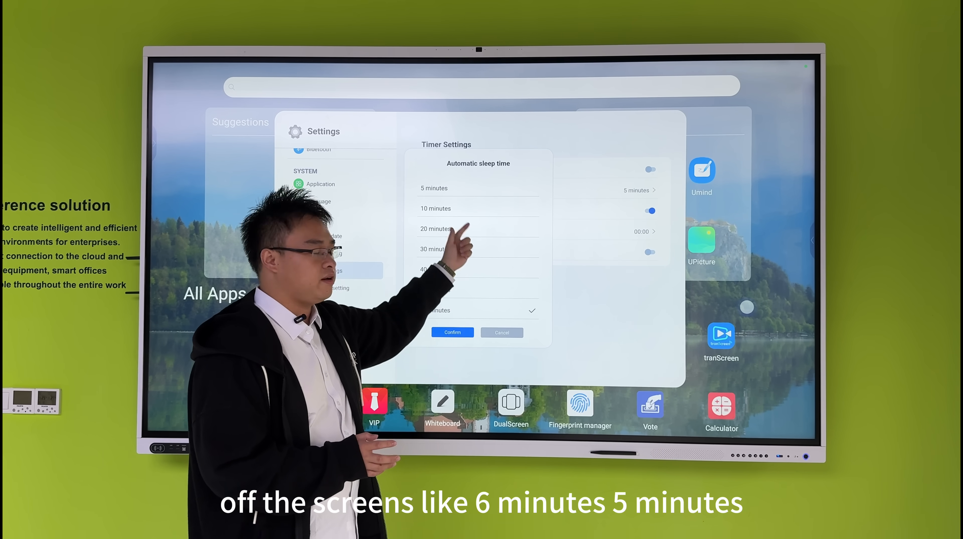
pyautogui.click(452, 331)
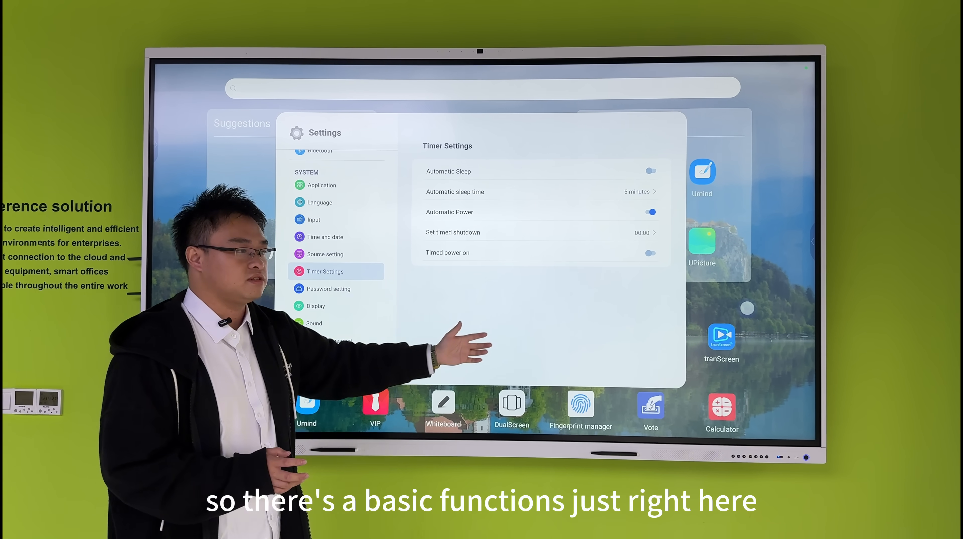
# - Switch the Display appearance to dark mode and back to light mode
pyautogui.click(315, 305)
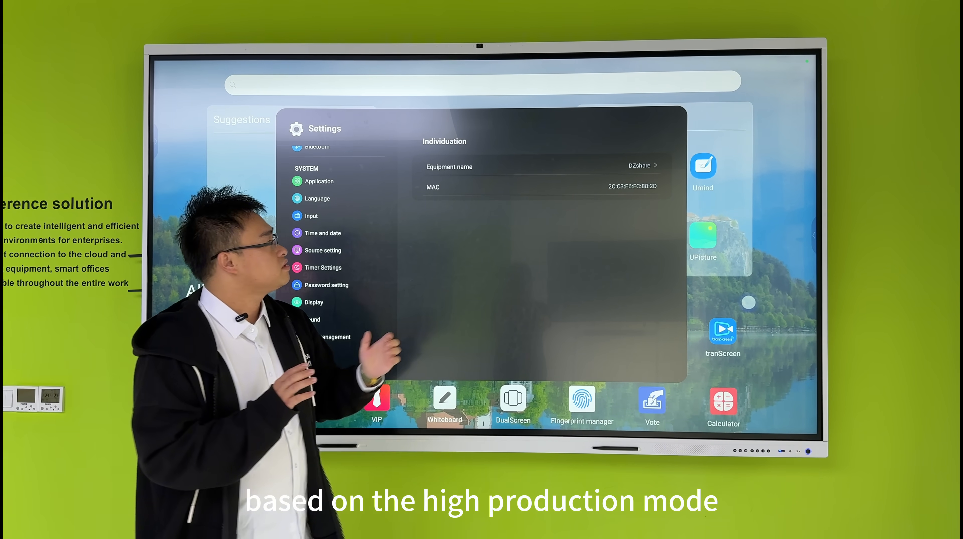
pyautogui.click(314, 301)
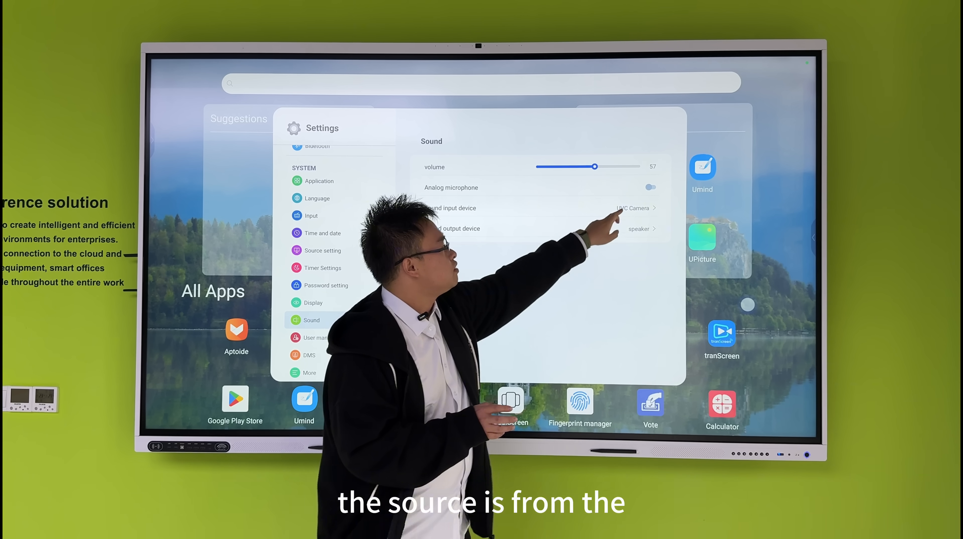
pyautogui.click(633, 208)
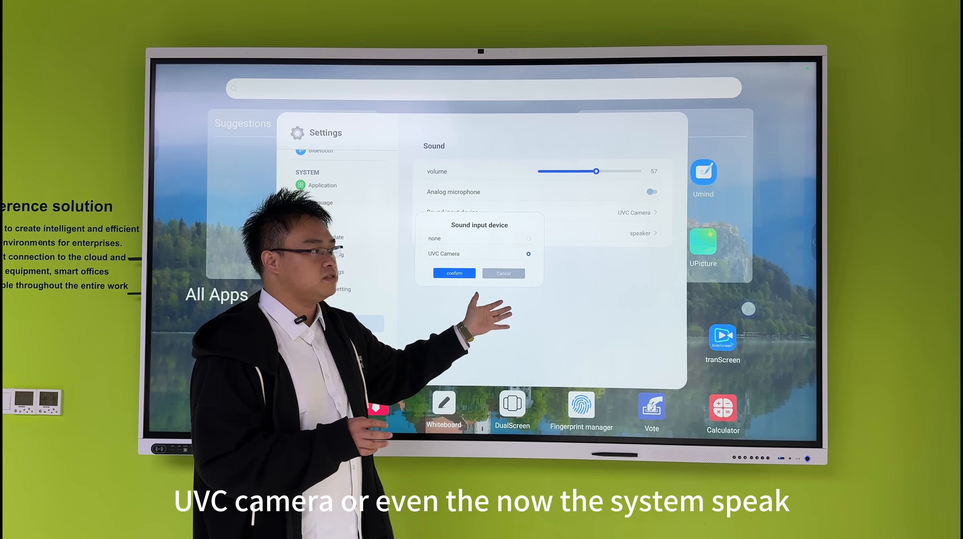
pyautogui.click(454, 272)
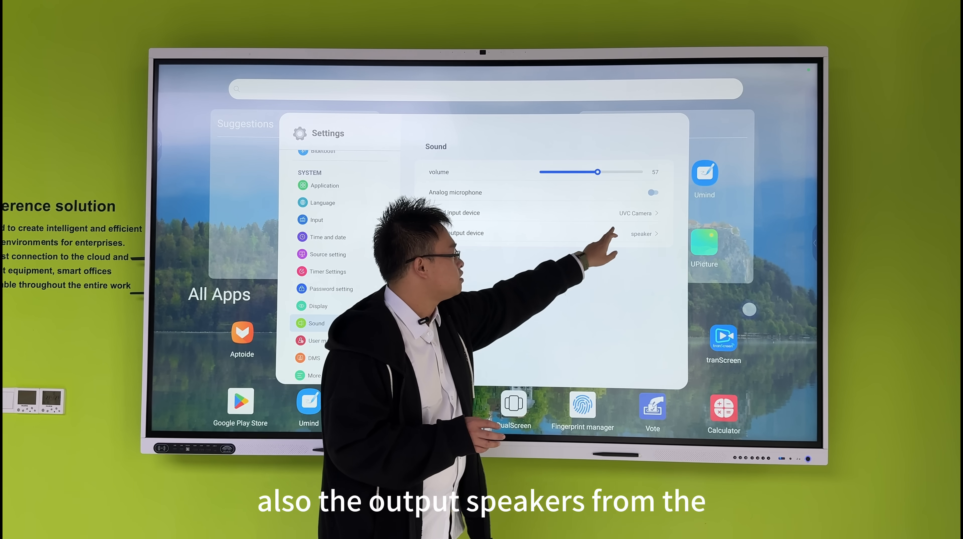
pyautogui.click(642, 233)
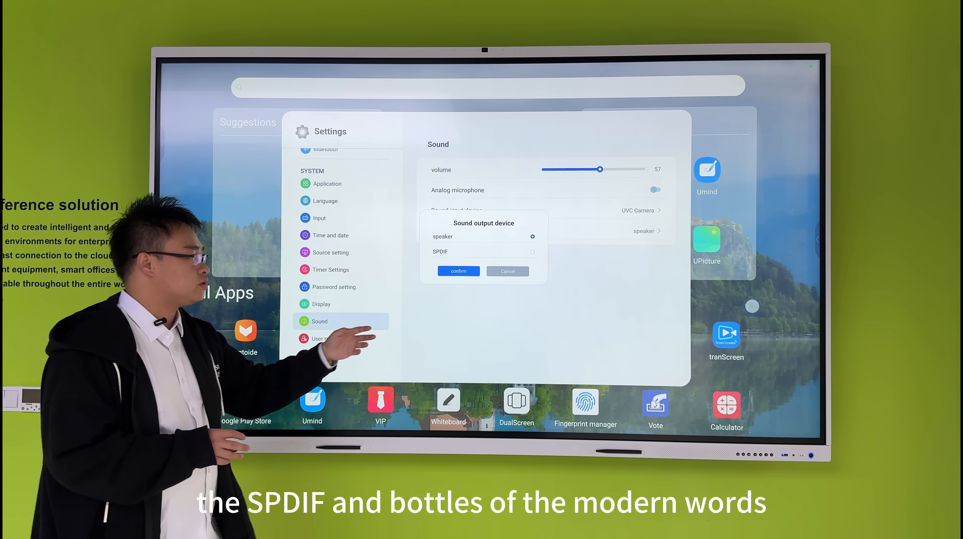
pyautogui.click(458, 271)
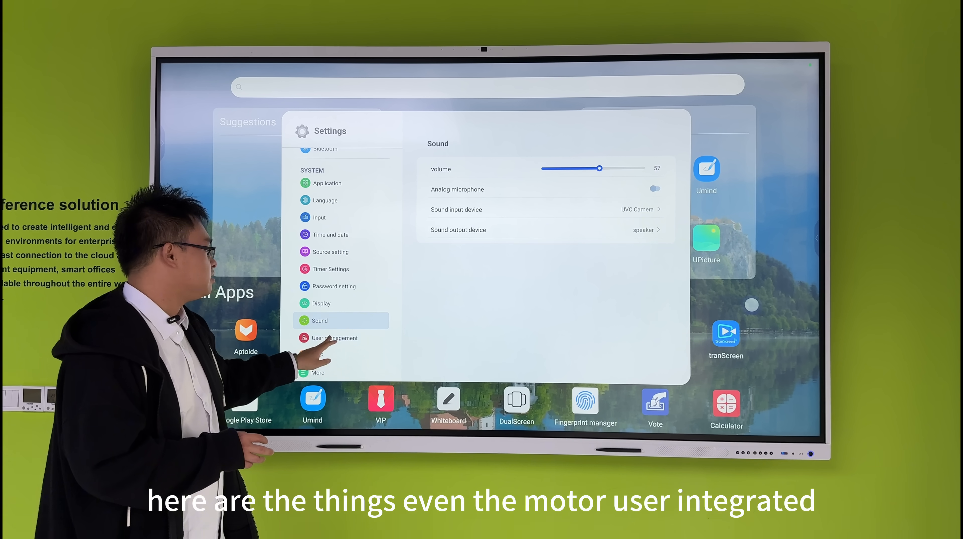
# - View the DMS permissions page, then the More page with float ball and gesture toggles
pyautogui.click(333, 337)
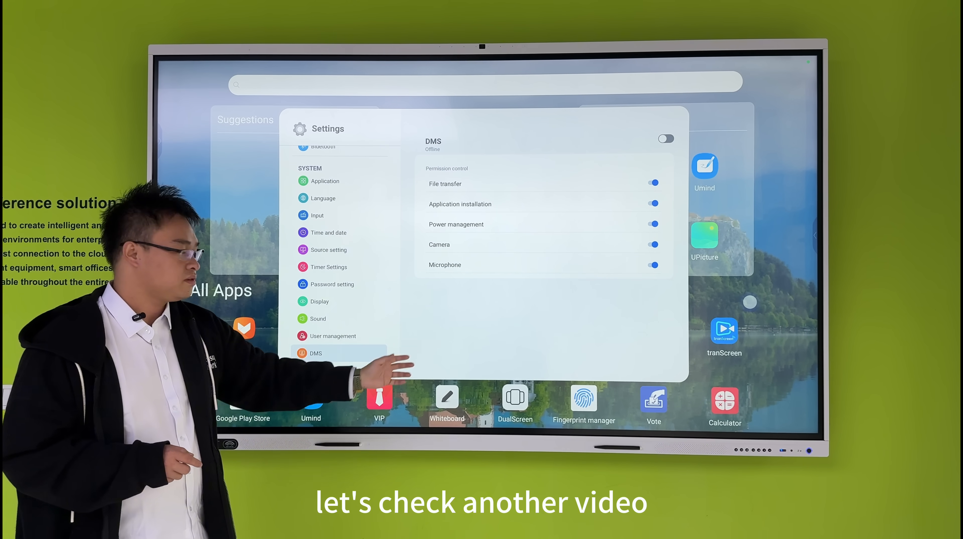
pyautogui.click(317, 369)
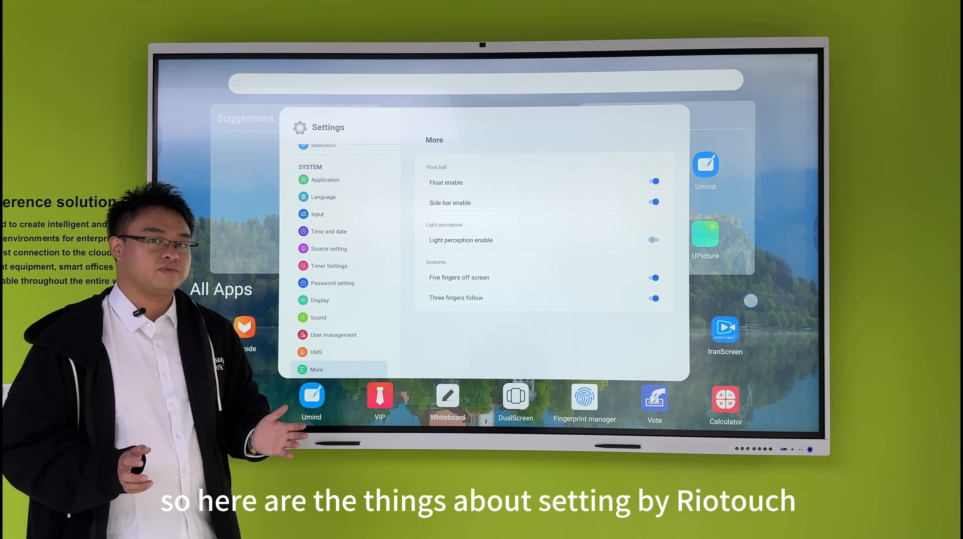